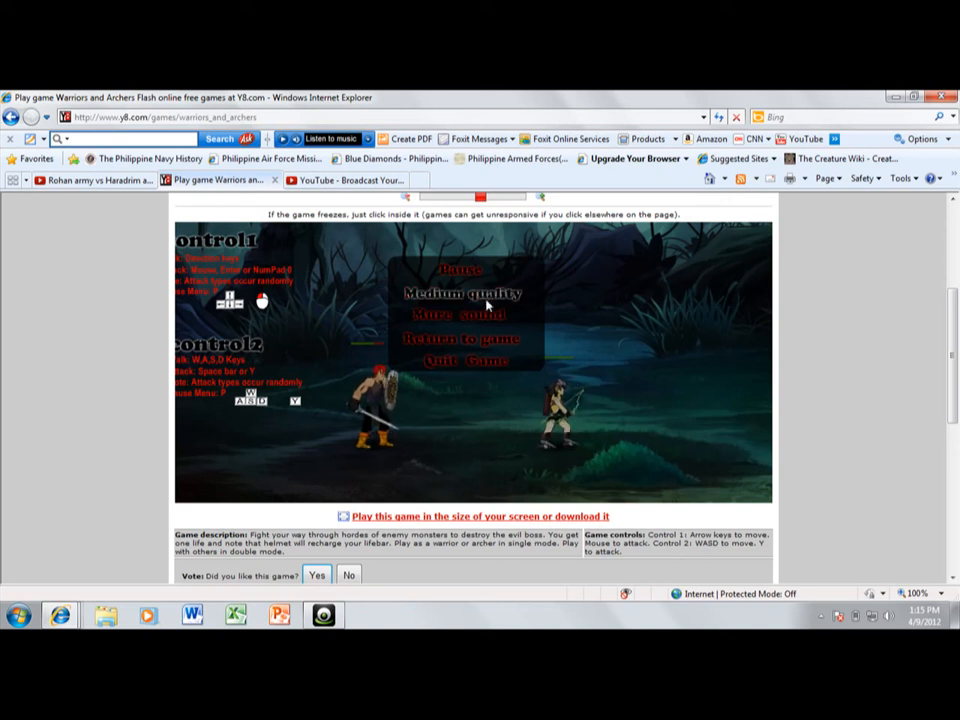
# Step: Return to the game from the pause menu and fight the monster wave with Seven and Rose
pyautogui.click(461, 338)
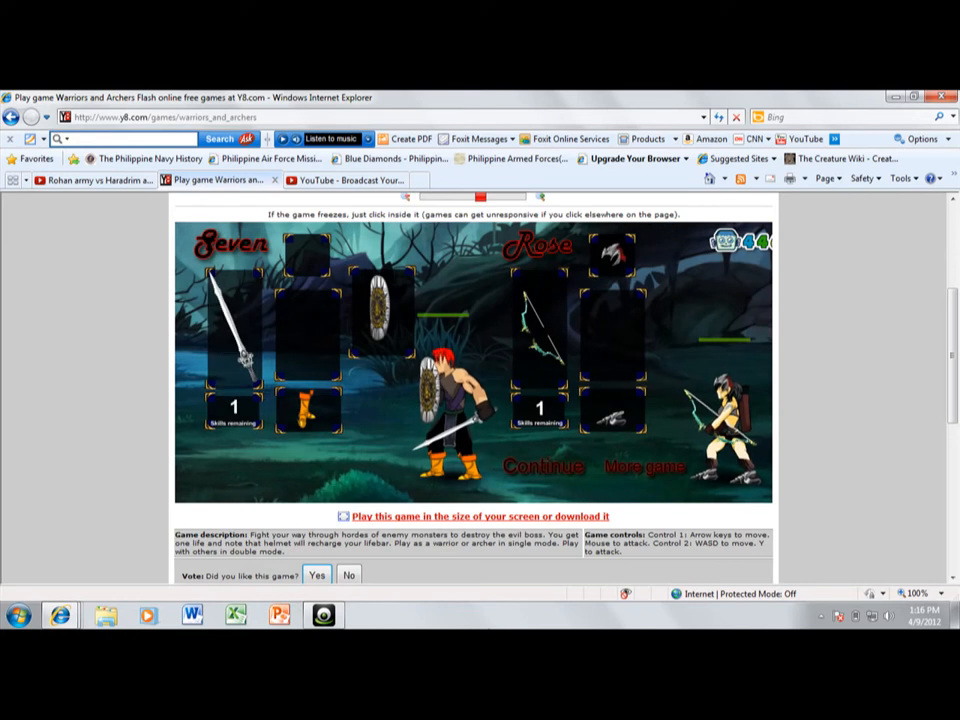
pyautogui.moveTo(310, 410)
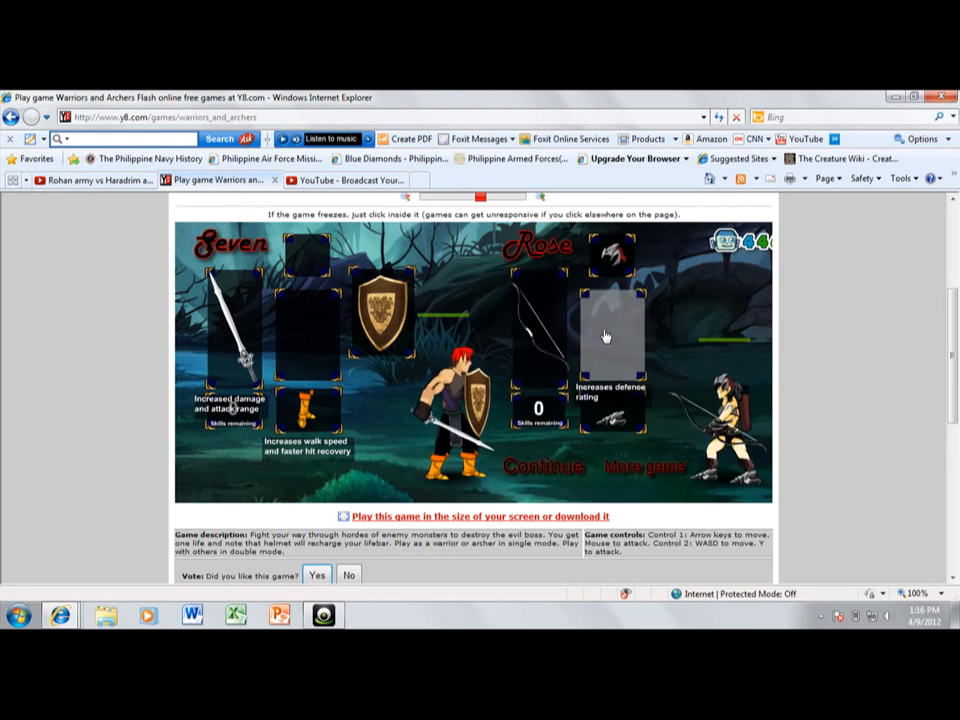
# Step: Spend Seven's last skill point on the crested shield upgrade
pyautogui.click(615, 345)
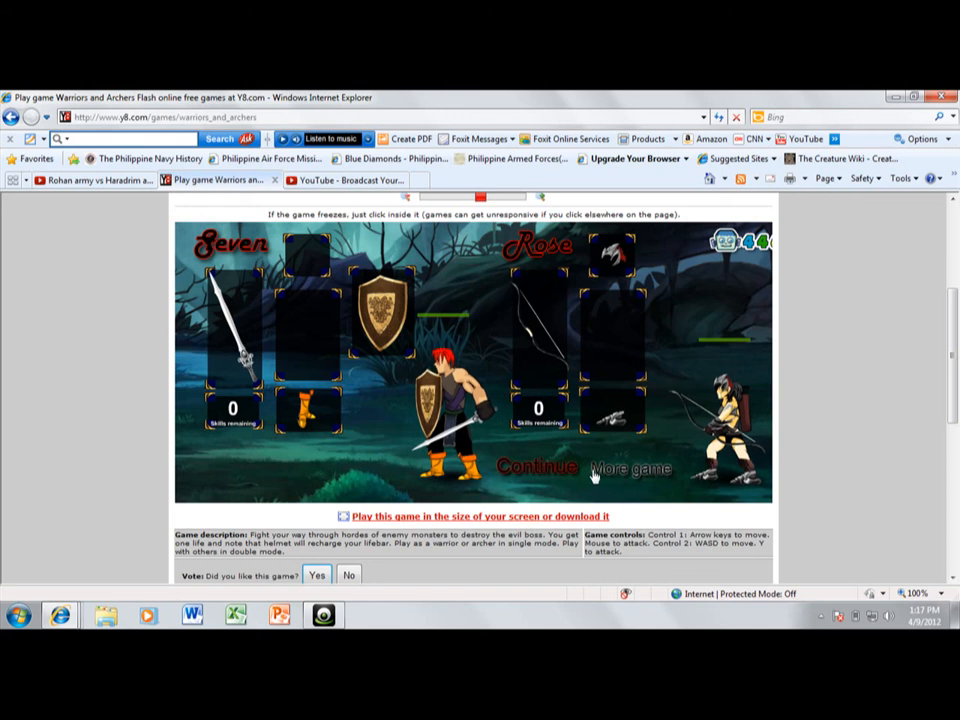
pyautogui.moveTo(540, 330)
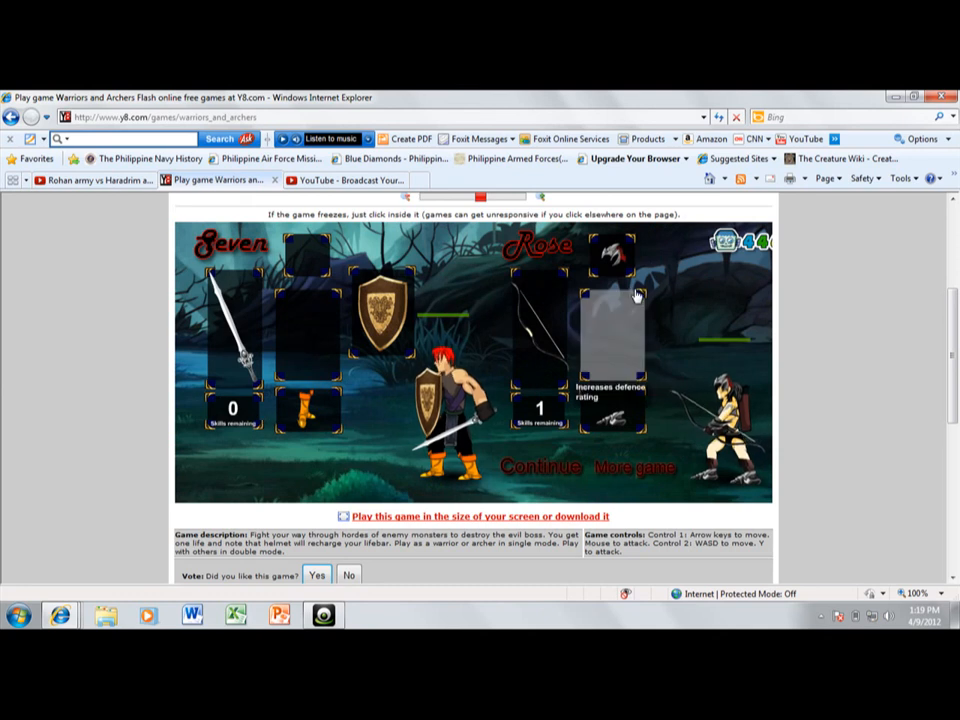
pyautogui.moveTo(565, 430)
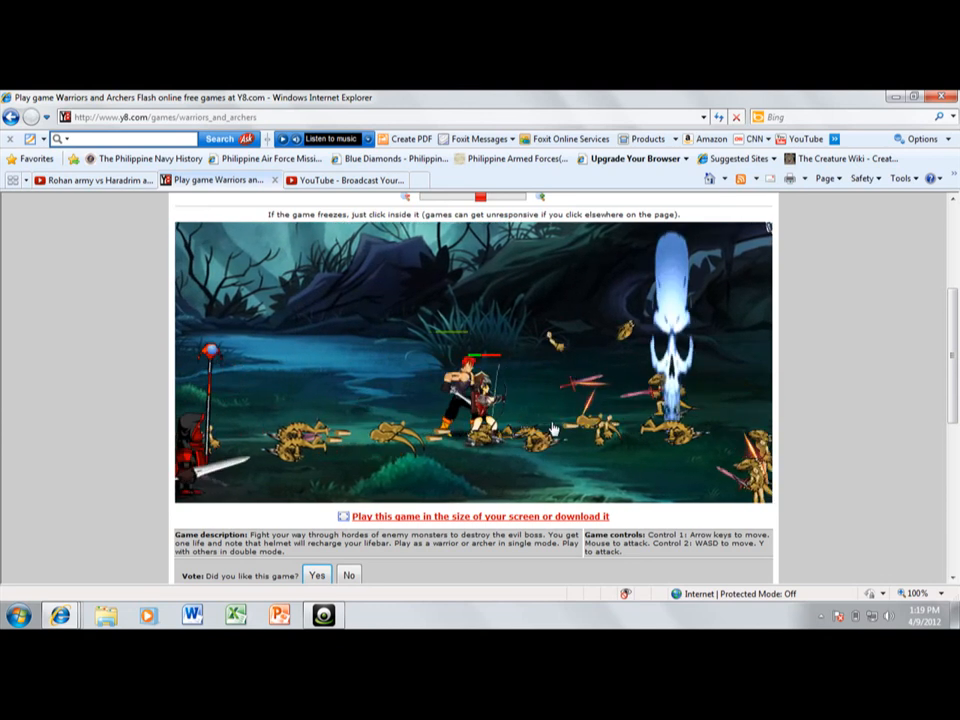
# Step: Scroll the Y8 page down and back up to the spear-wielder and skeleton battle
pyautogui.scroll(-3)
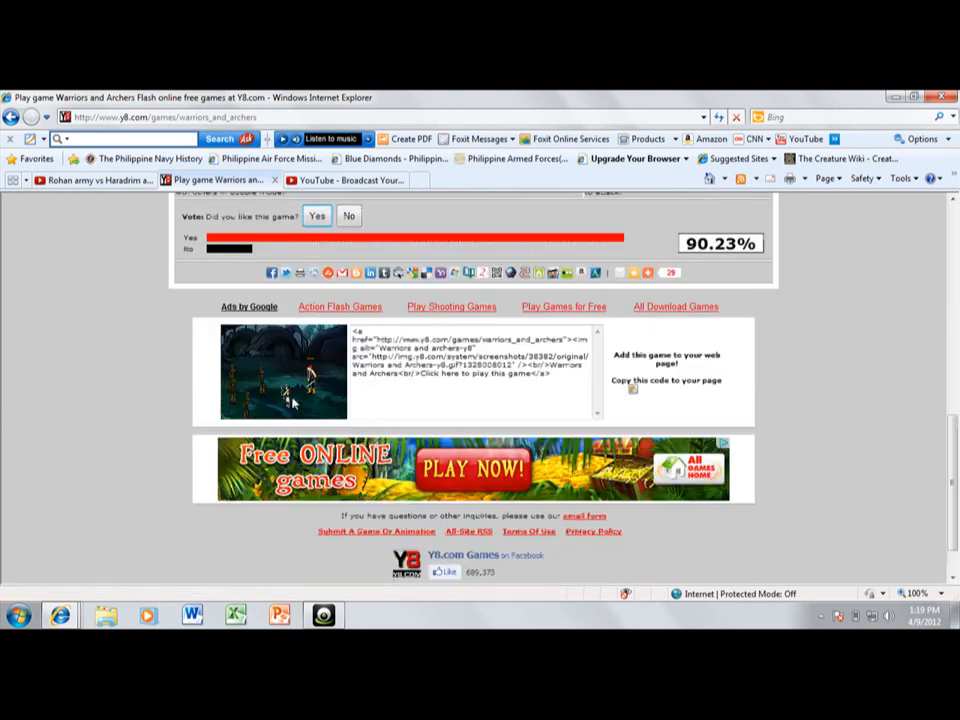
pyautogui.scroll(3)
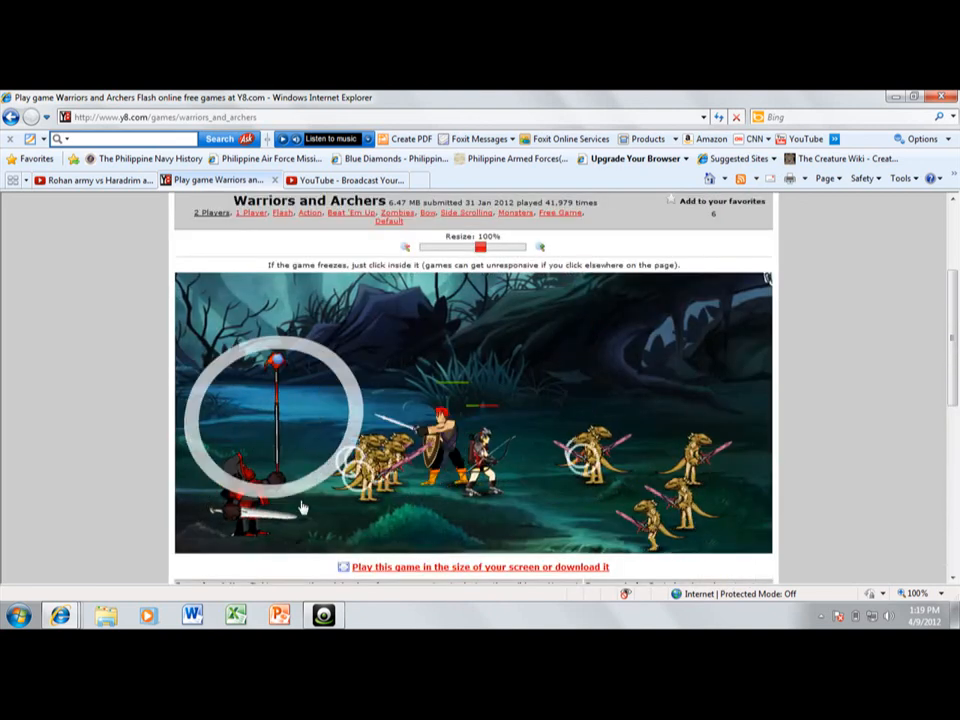